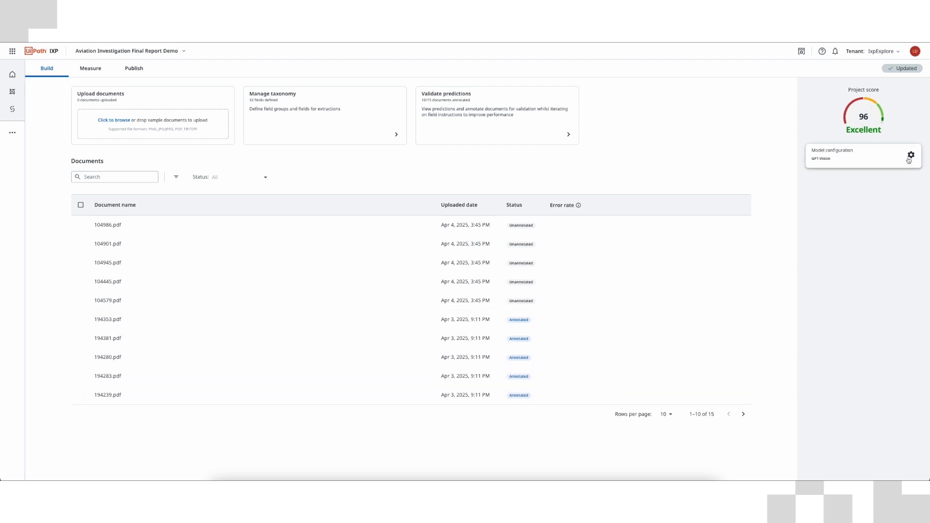
{"action": "mouse_move", "coordinate": [90, 68]}
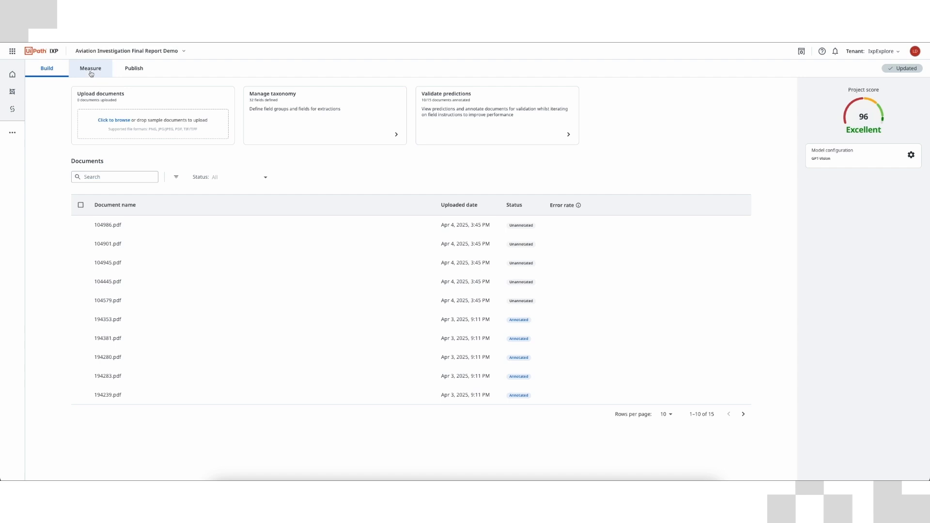
Step: Show the Measure scores and published Version 128, then return to Build's taxonomy of field groups
{"action": "left_click", "coordinate": [90, 68]}
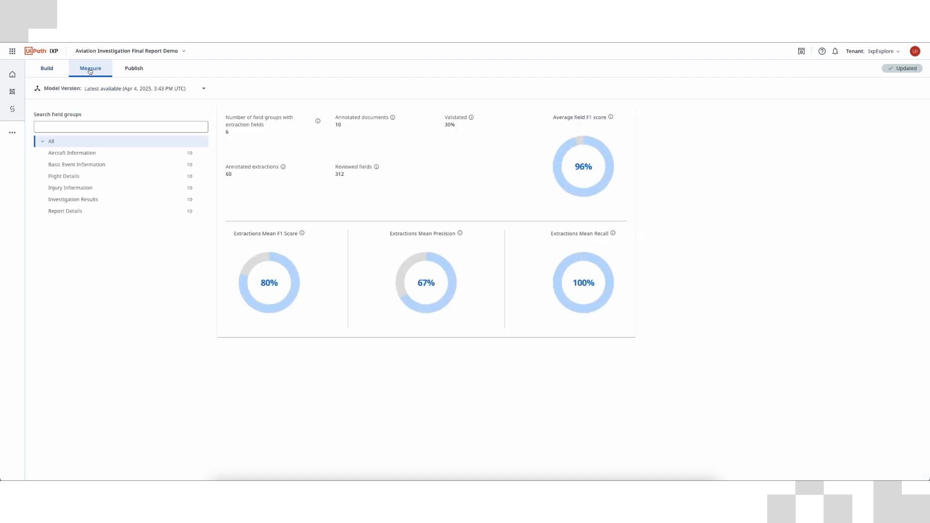
{"action": "left_click", "coordinate": [134, 68]}
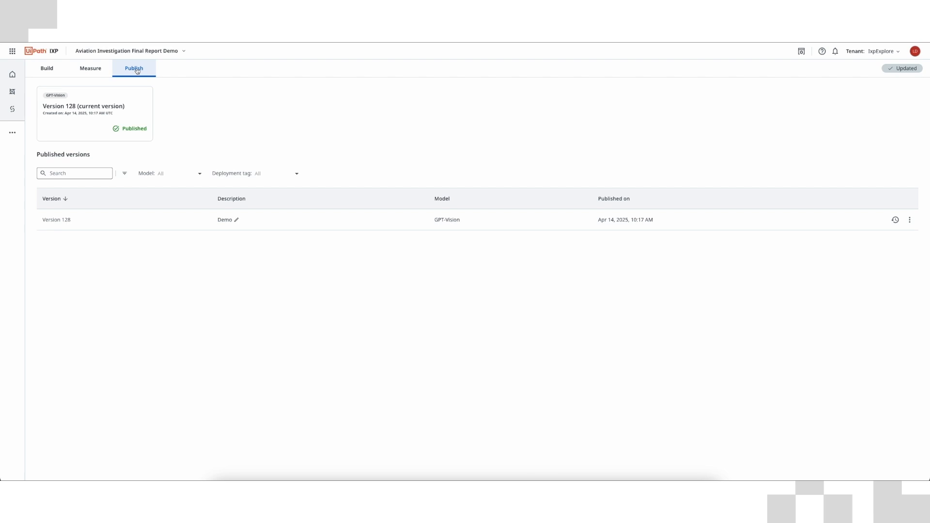
{"action": "left_click", "coordinate": [46, 67]}
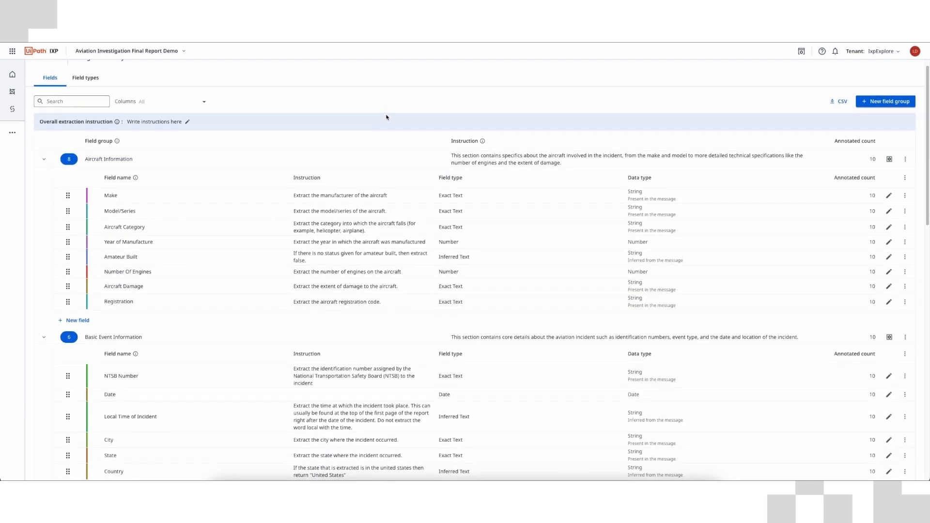
{"action": "scroll", "scroll_direction": "down", "scroll_amount": 3}
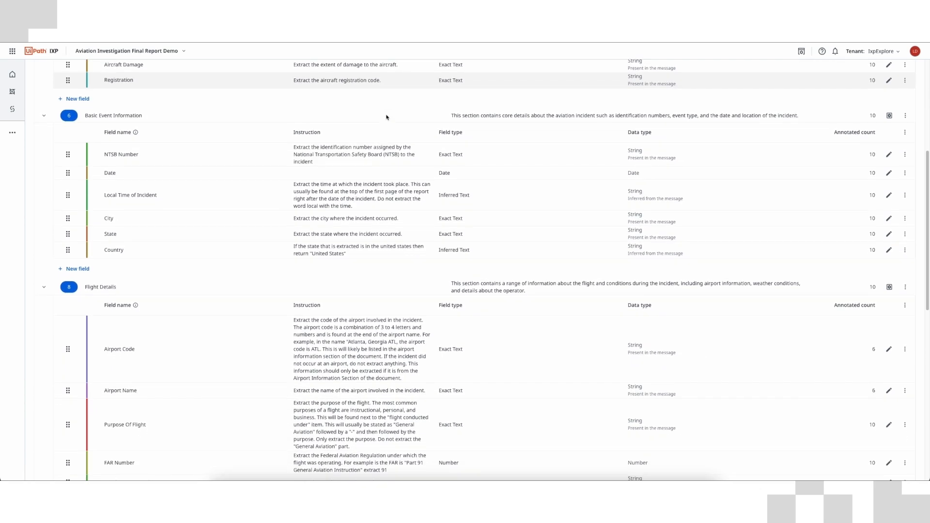
{"action": "scroll", "scroll_direction": "down", "scroll_amount": 3}
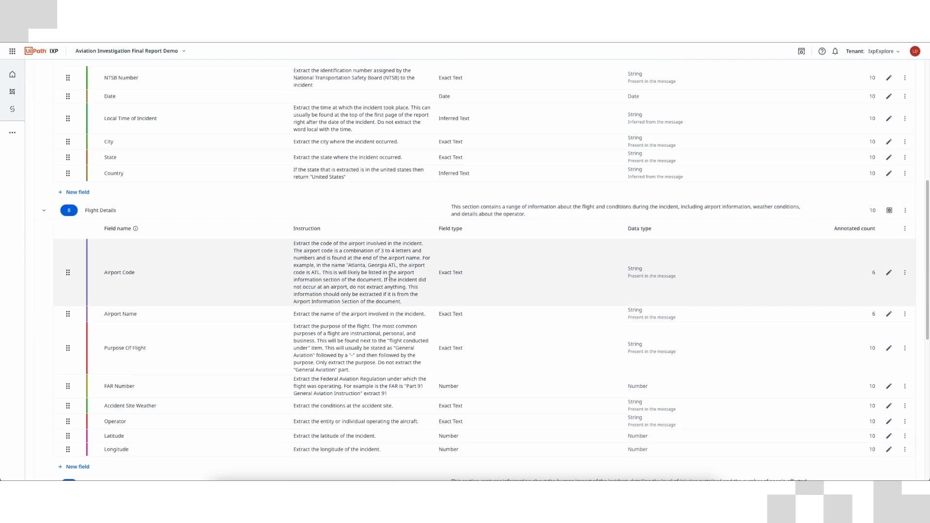
{"action": "scroll", "scroll_direction": "down", "scroll_amount": 3}
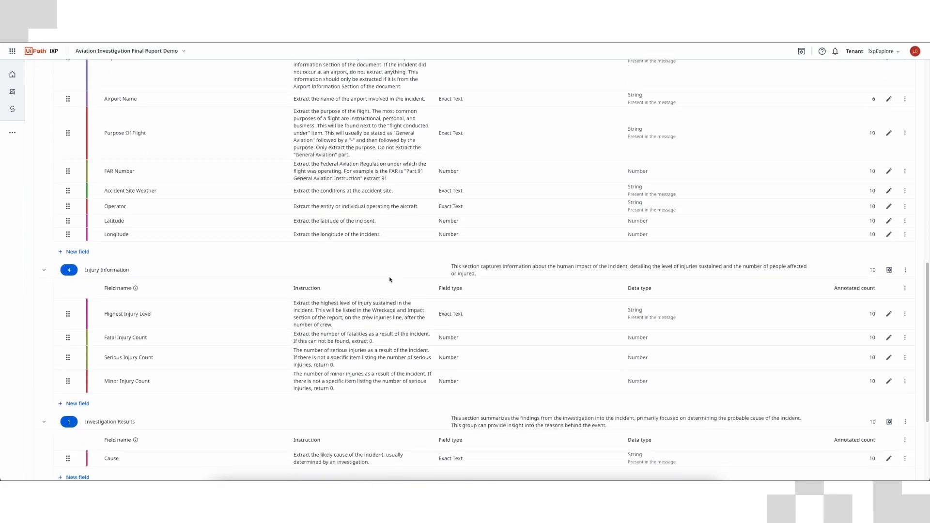
{"action": "scroll", "scroll_direction": "down", "scroll_amount": 3}
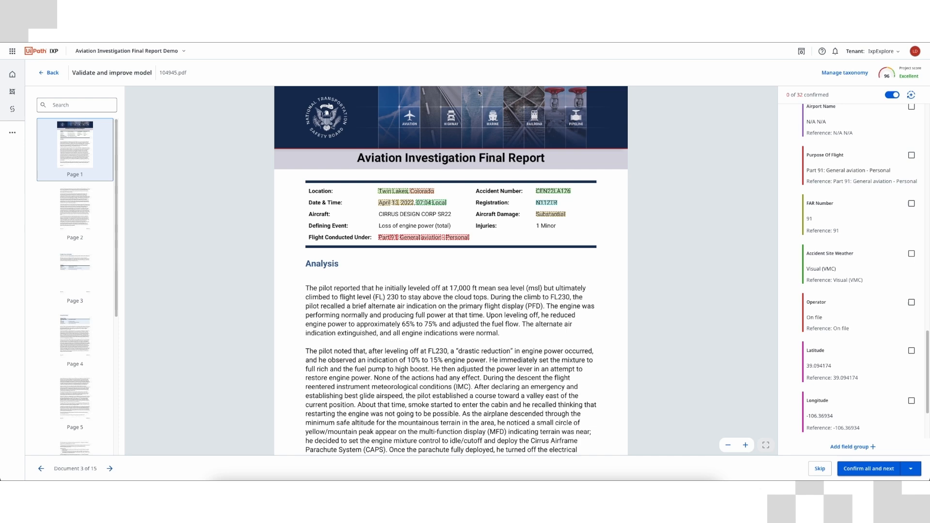
{"action": "mouse_move", "coordinate": [681, 249]}
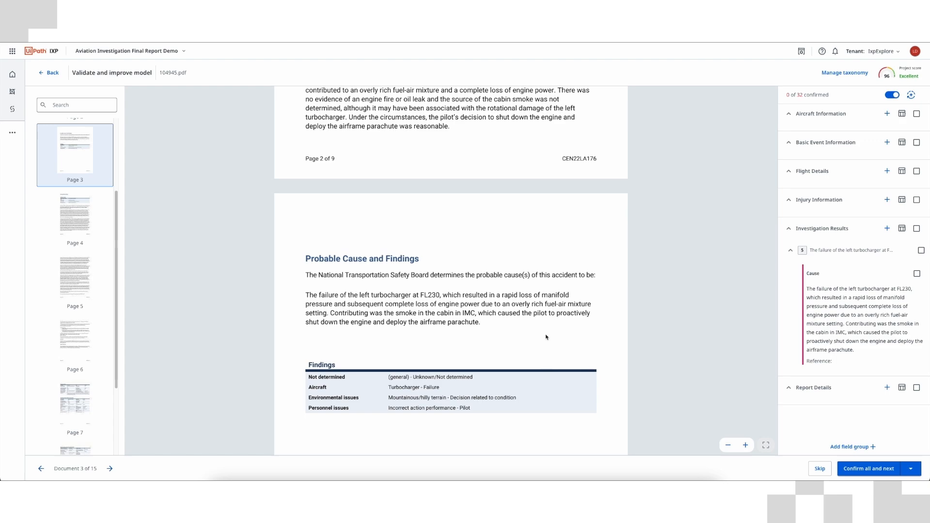
Step: Check the Year of Manufacture and Airworthiness Certificate extractions, then bring up Purpose Of Flight options
{"action": "scroll", "scroll_direction": "down", "scroll_amount": 3}
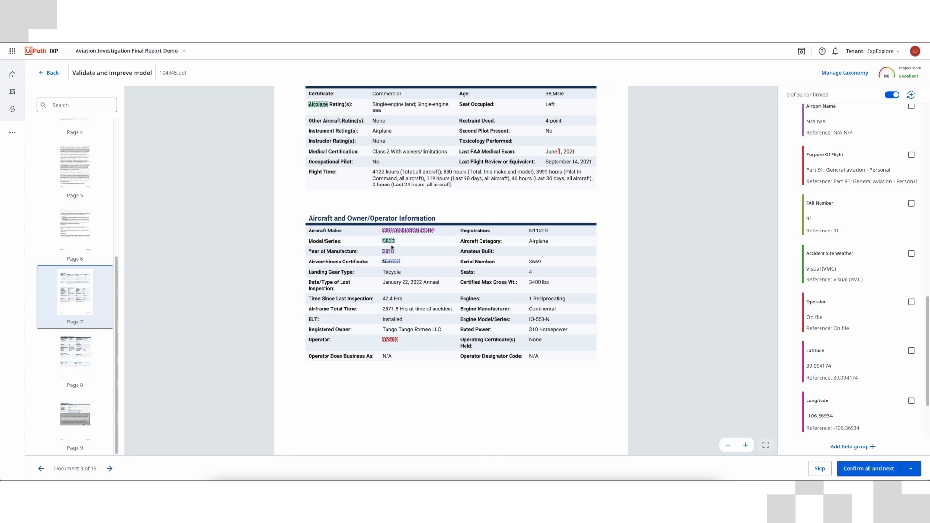
{"action": "left_click", "coordinate": [390, 262]}
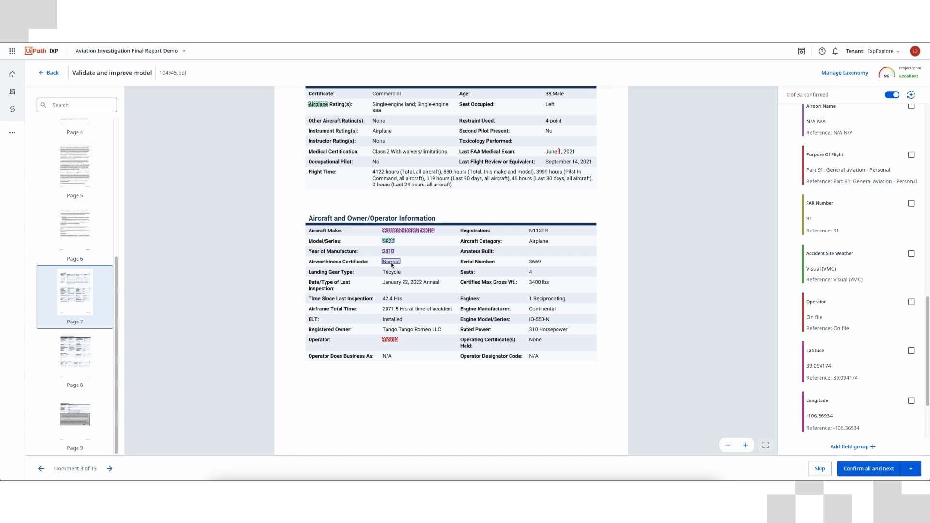
{"action": "left_click", "coordinate": [390, 339]}
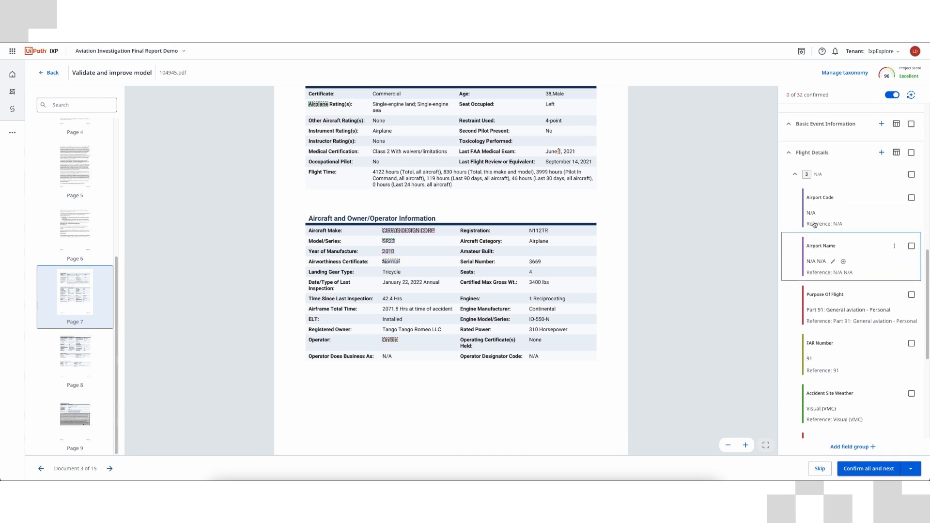
{"action": "left_click", "coordinate": [894, 300]}
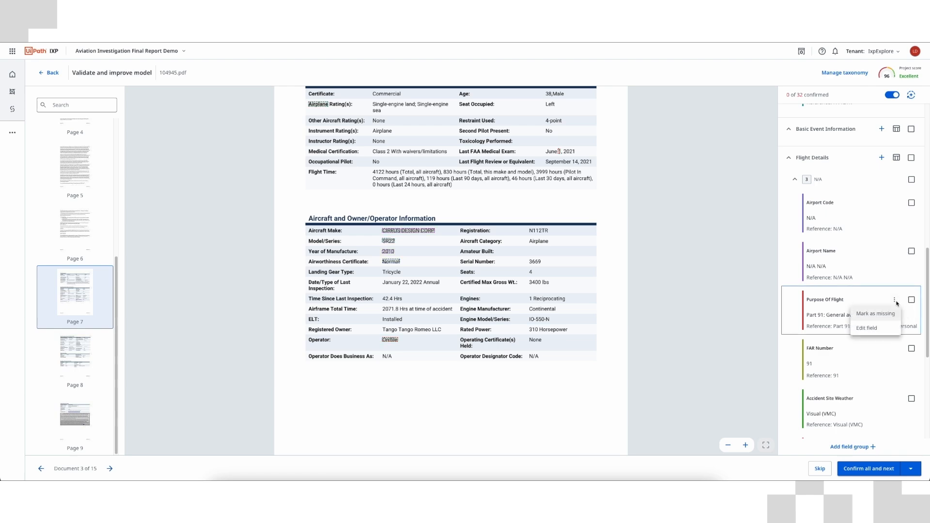
Step: Review the Purpose Of Flight instruction in the Flight Details group editor and close it unchanged
{"action": "left_click", "coordinate": [866, 329]}
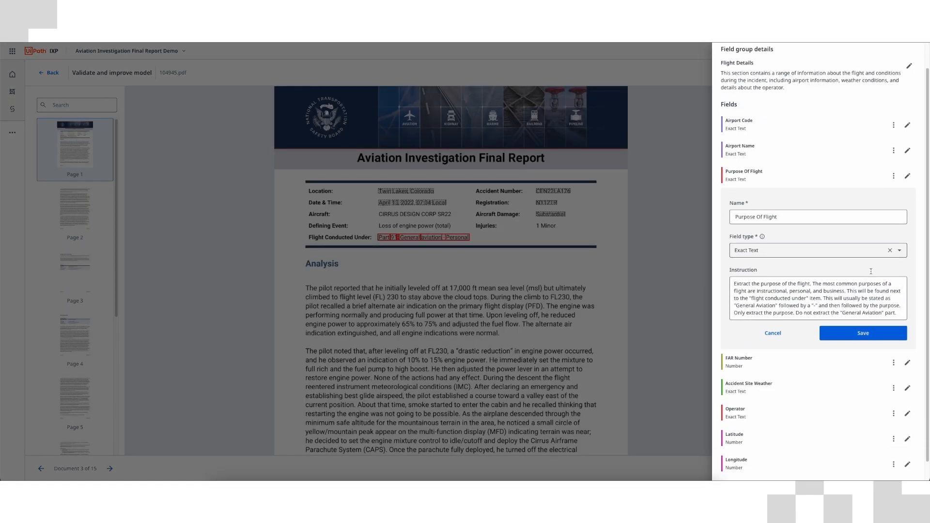
{"action": "scroll", "scroll_direction": "down", "scroll_amount": 3}
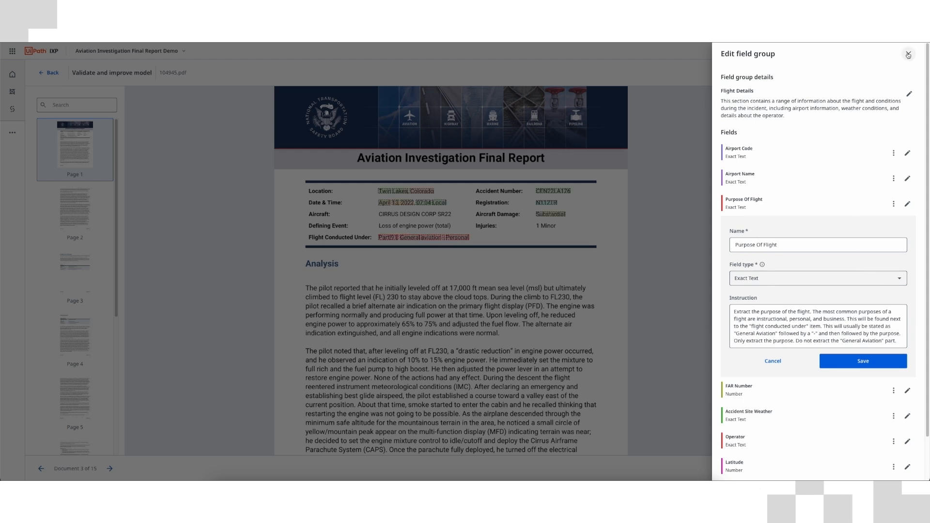
{"action": "left_click", "coordinate": [907, 55]}
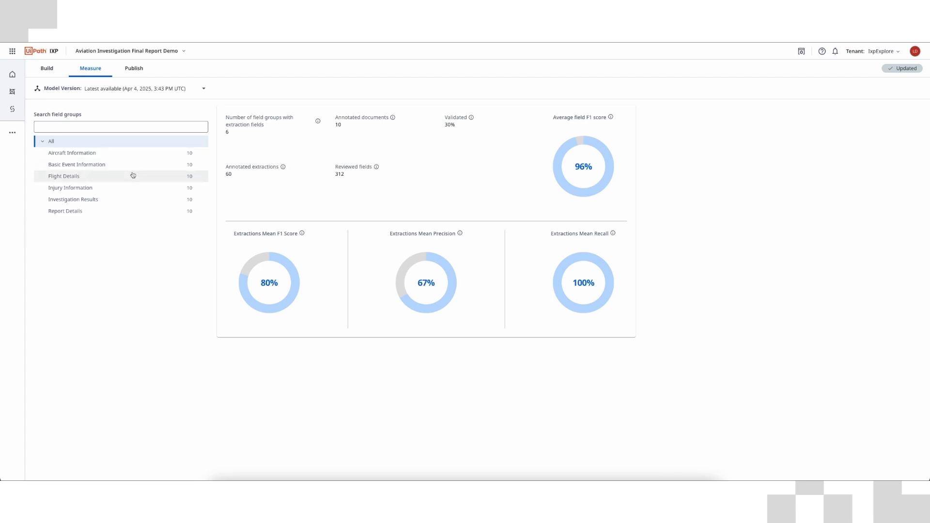
Step: Show Flight Details metrics for the Purpose Of Flight and Operator fields, then the published versions list
{"action": "left_click", "coordinate": [64, 175]}
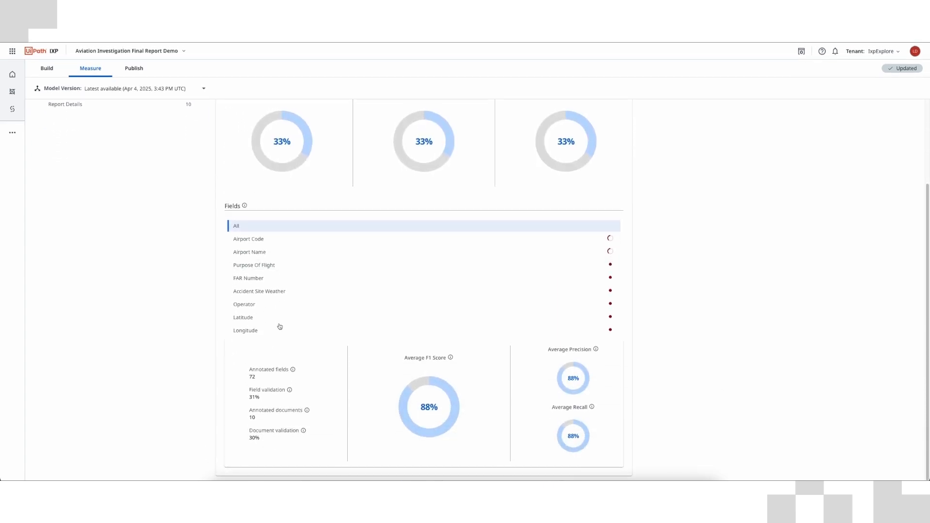
{"action": "left_click", "coordinate": [254, 266]}
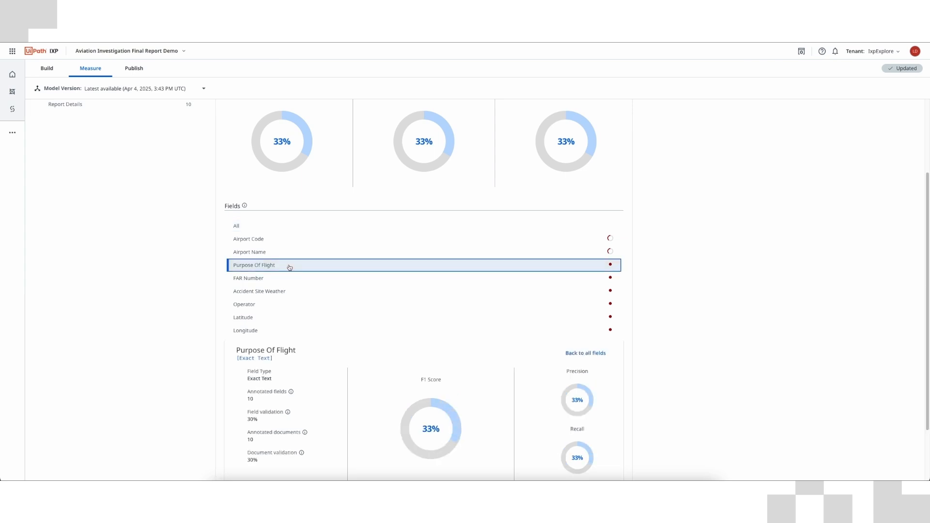
{"action": "scroll", "scroll_direction": "down", "scroll_amount": 3}
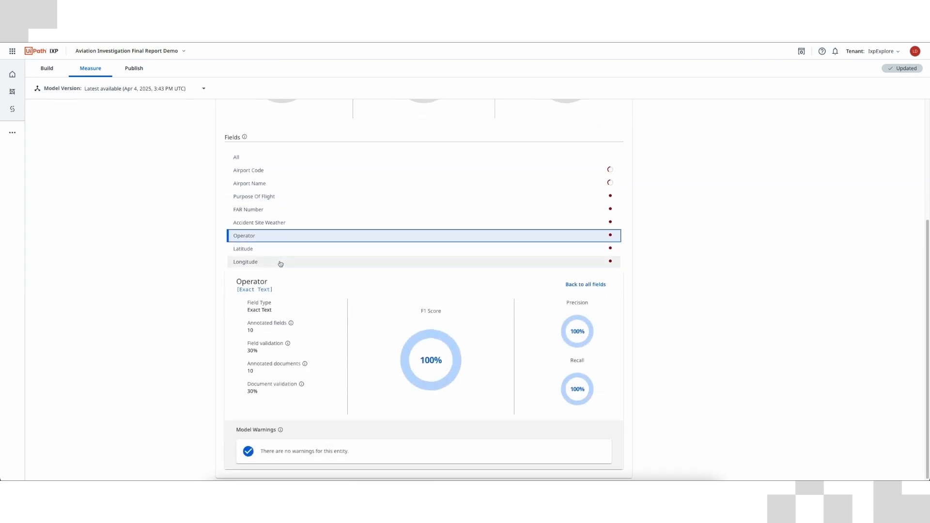
{"action": "mouse_move", "coordinate": [189, 116]}
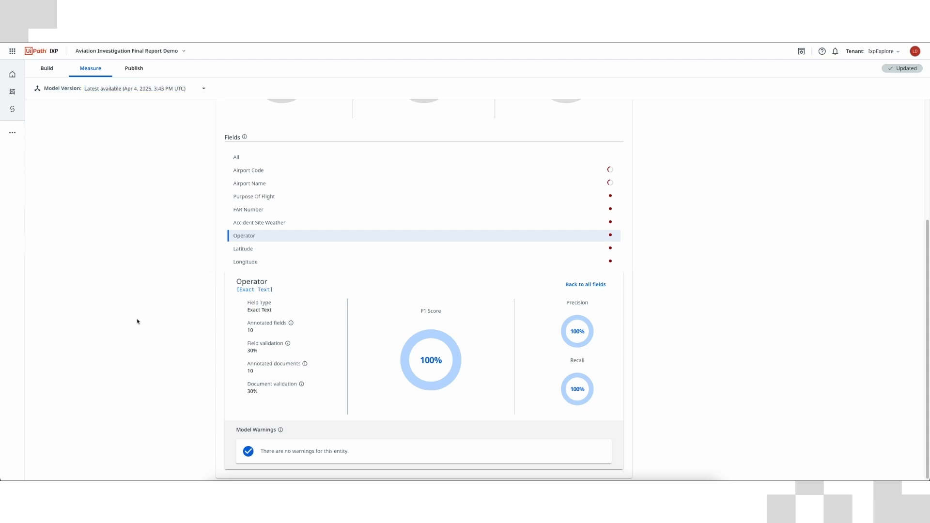
{"action": "left_click", "coordinate": [133, 68]}
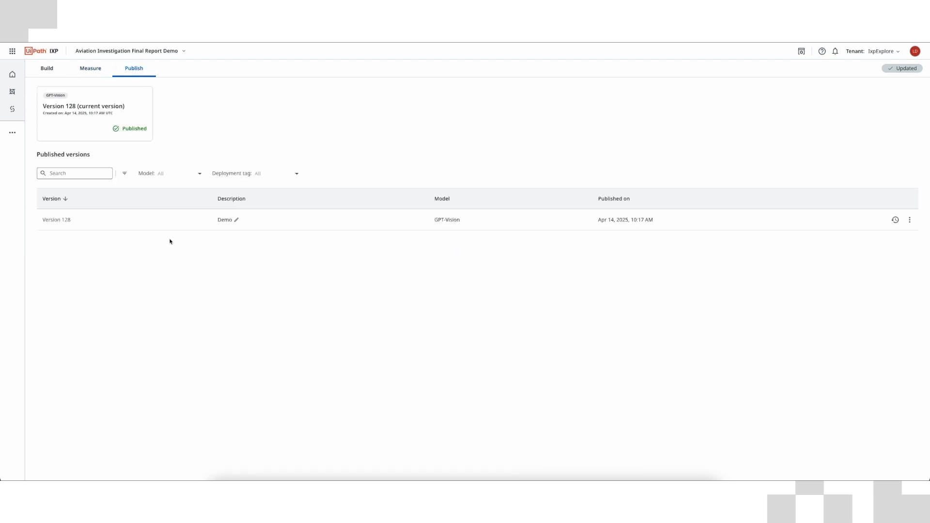
{"action": "mouse_move", "coordinate": [457, 133]}
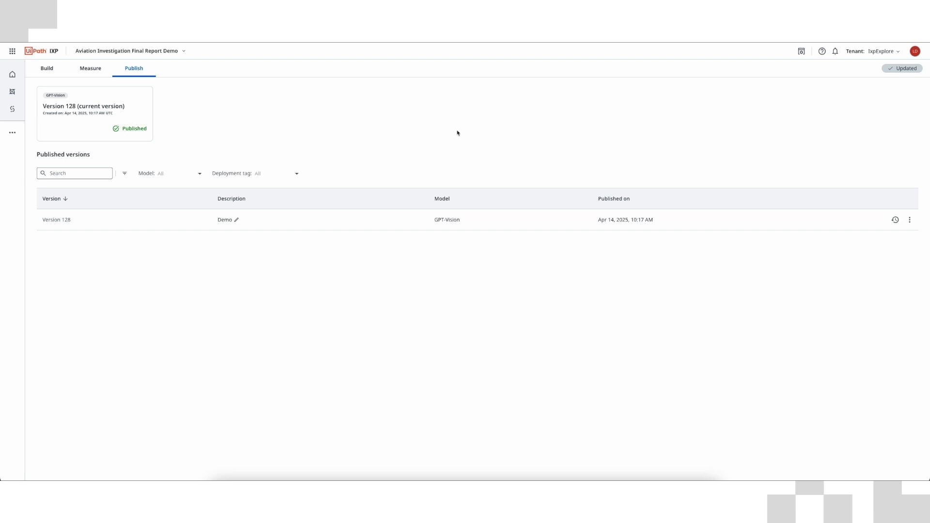
{"action": "mouse_move", "coordinate": [895, 220]}
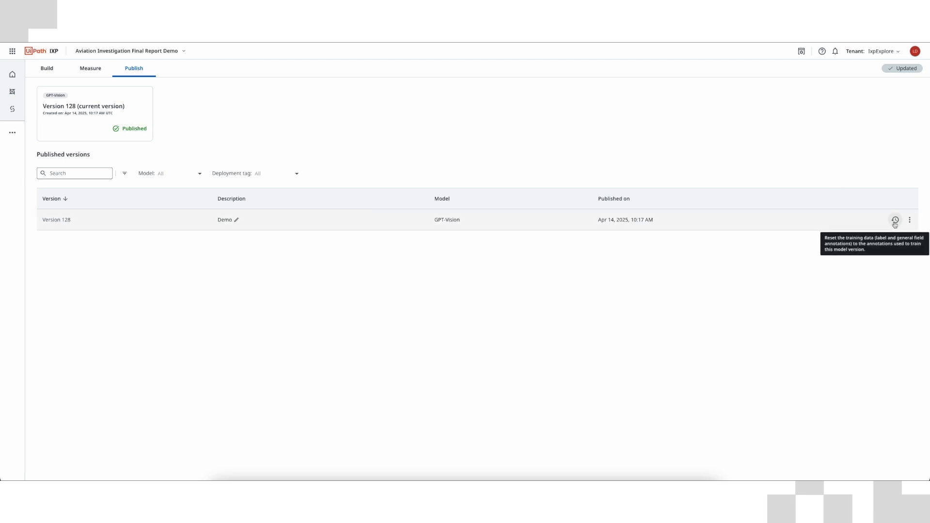
{"action": "mouse_move", "coordinate": [833, 345]}
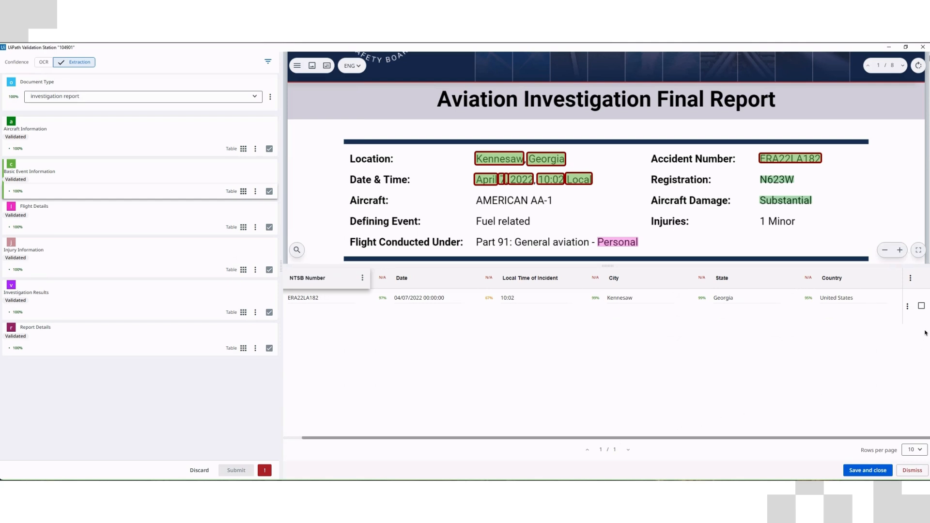
Step: Confirm the Basic Event Information row and save the table data, closing the editor
{"action": "left_click", "coordinate": [921, 305]}
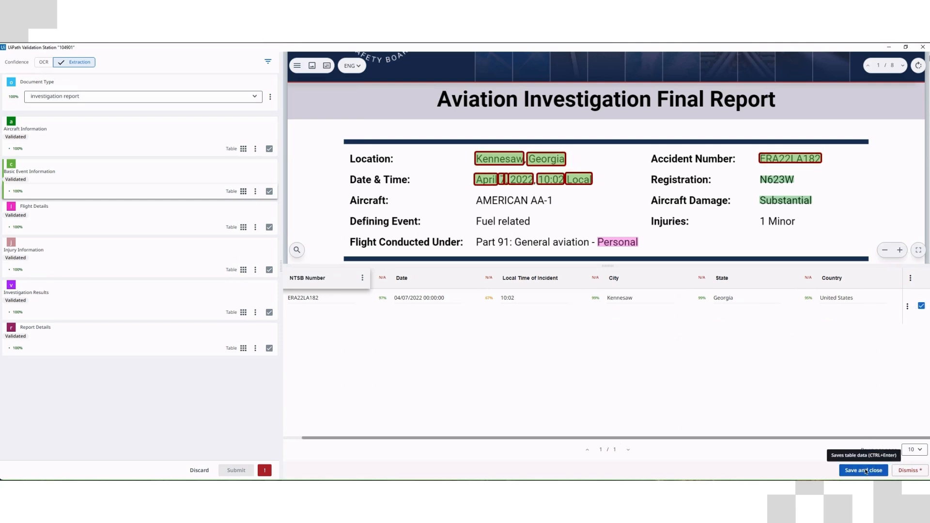
{"action": "left_click", "coordinate": [863, 470]}
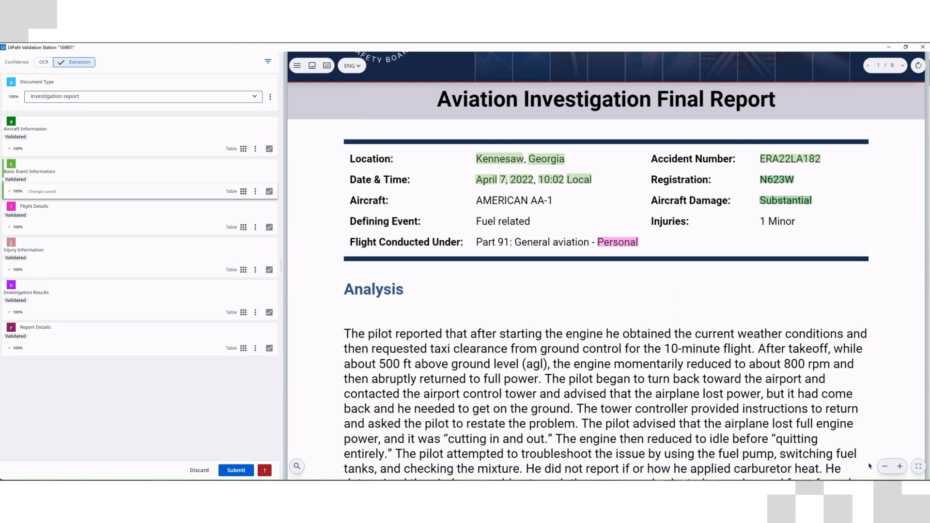